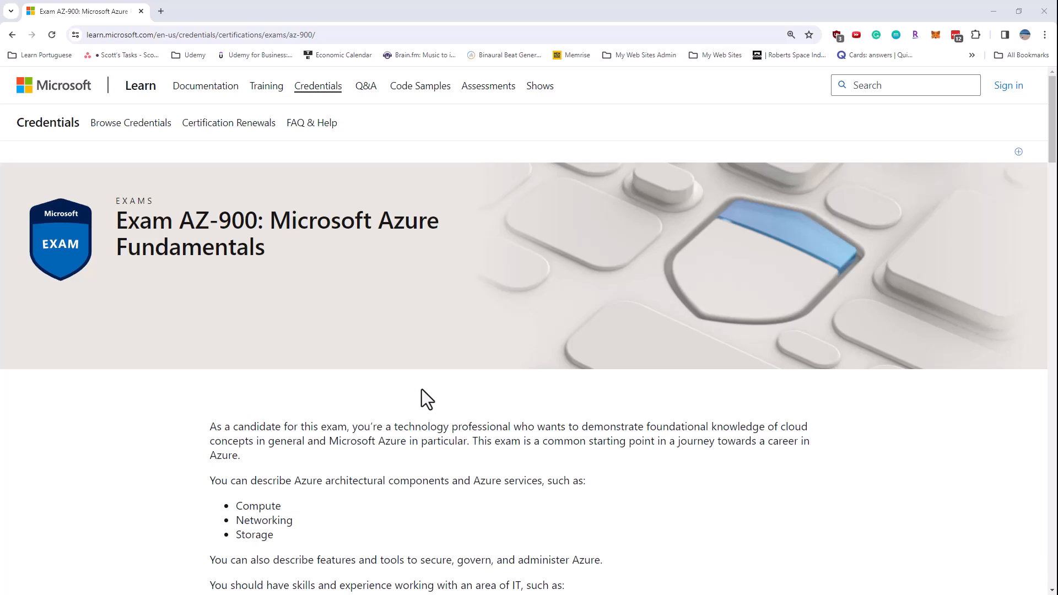
mouse_move(365, 322)
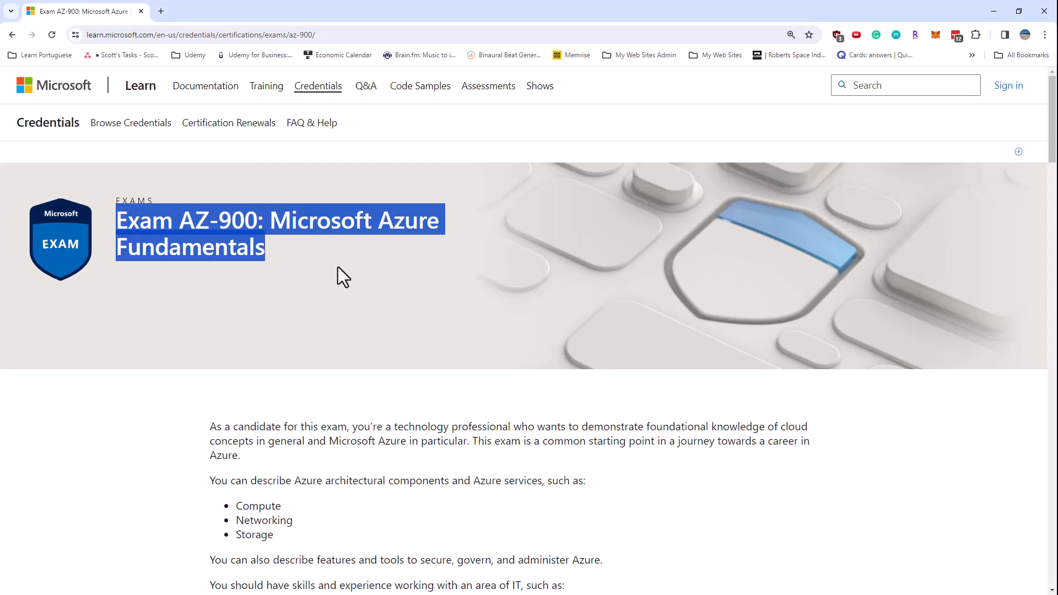
Step: Scroll the AZ-900 exam page to the January 23, 2024 update notice and study guide tip
scroll(down, 3)
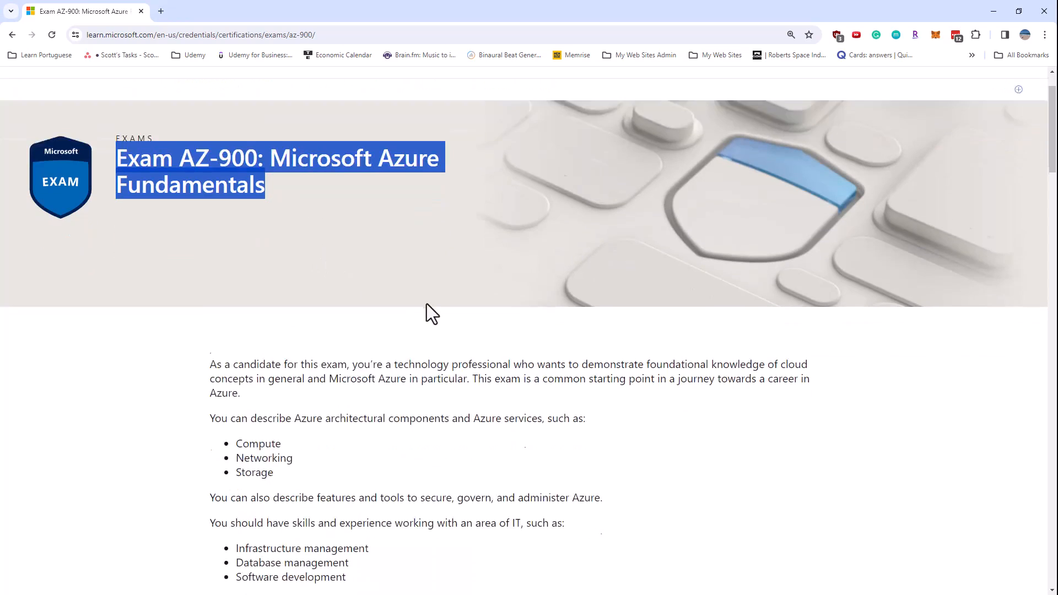
scroll(down, 3)
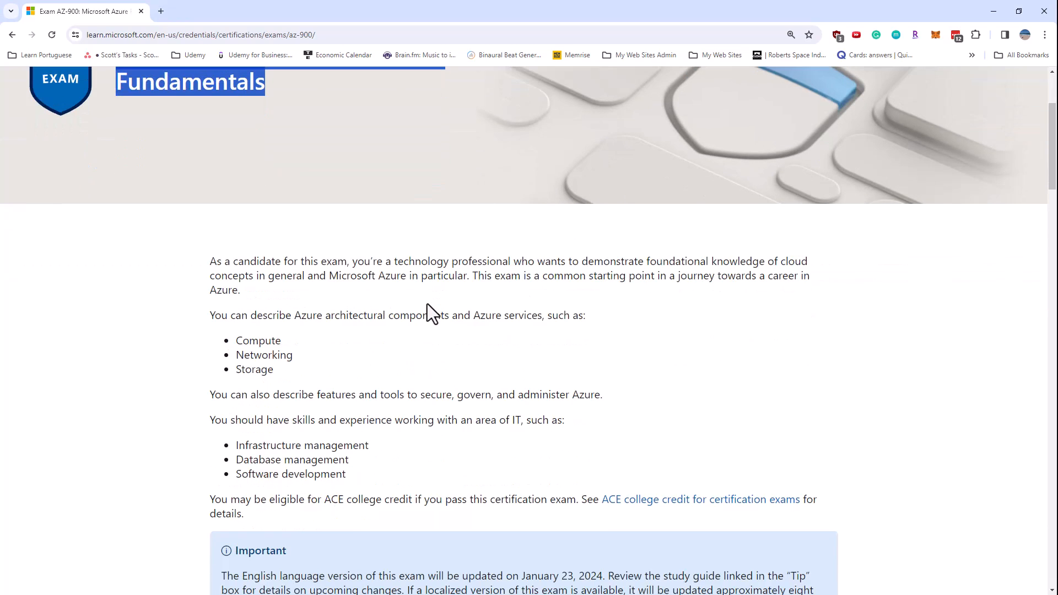
scroll(down, 3)
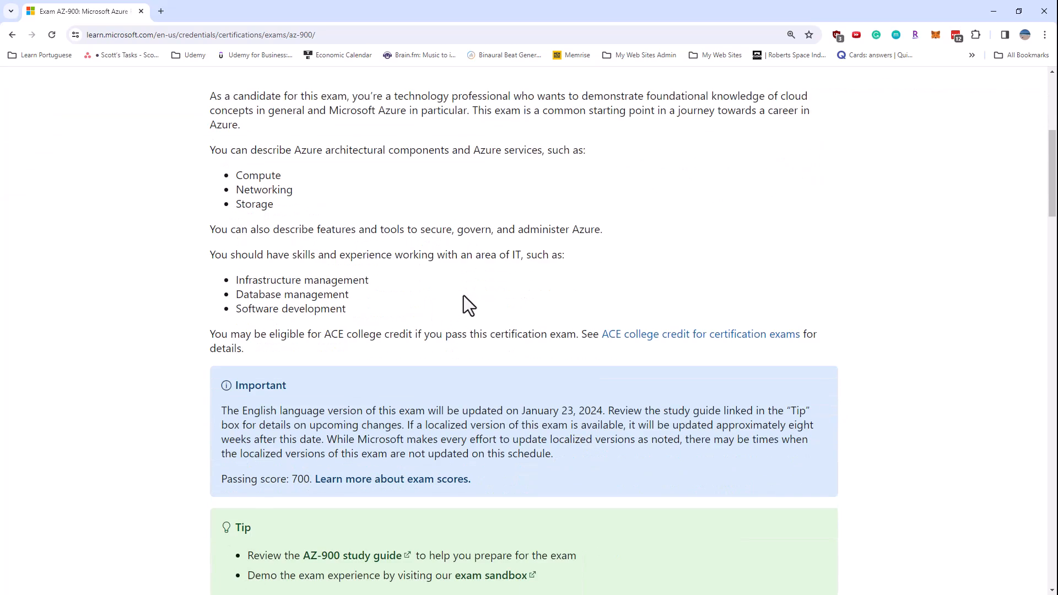
scroll(down, 3)
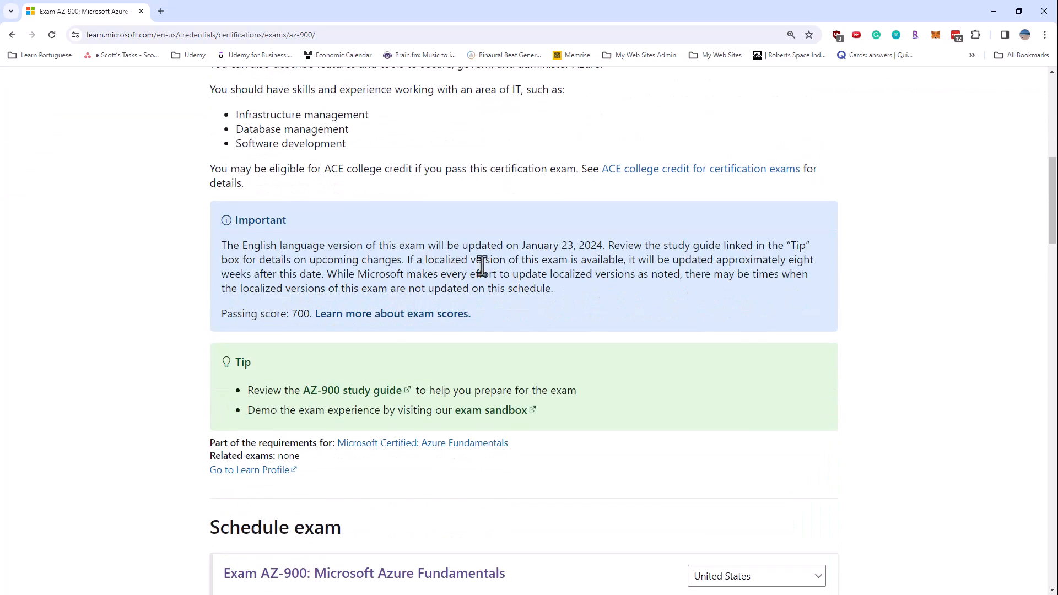
mouse_move(324, 245)
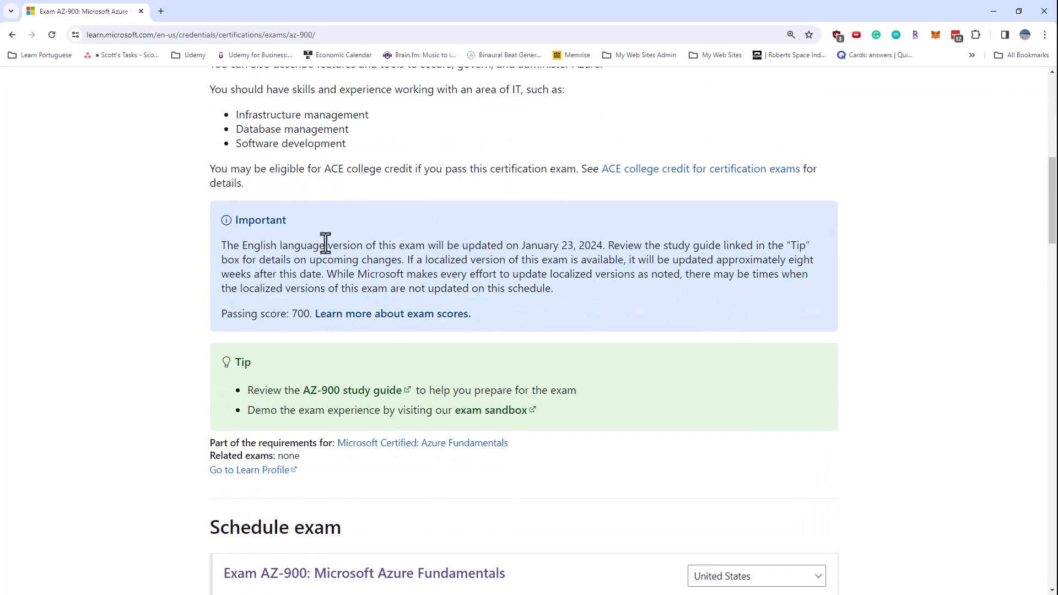
double_click(532, 245)
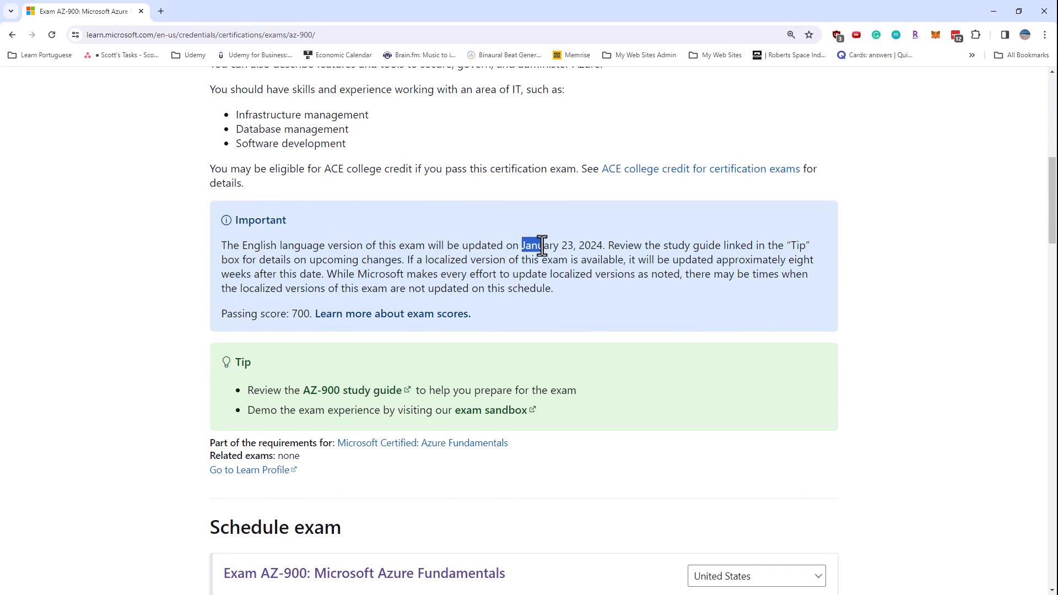
drag(522, 245, 599, 244)
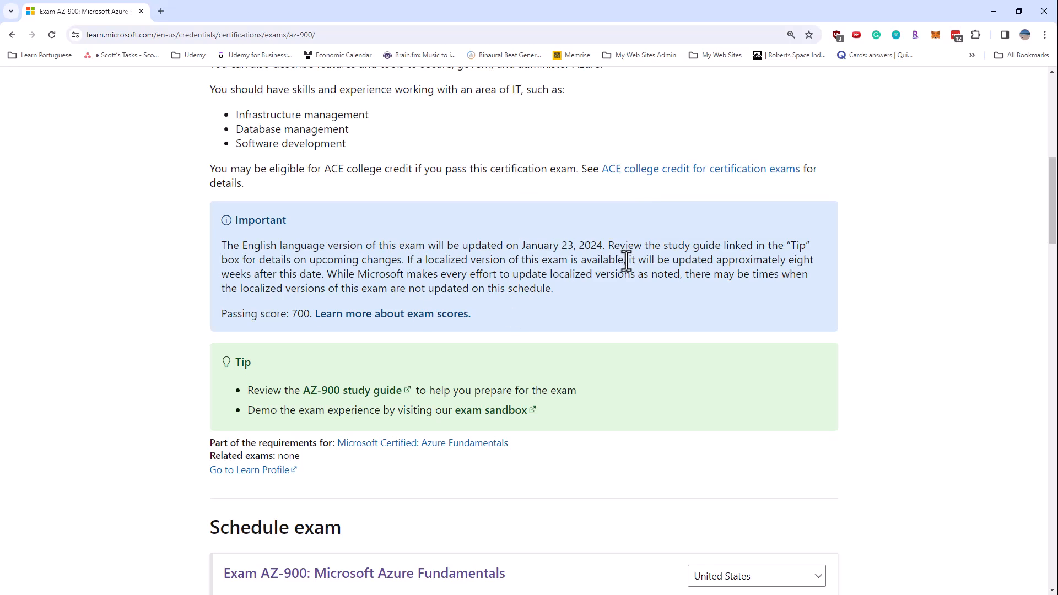
mouse_move(274, 410)
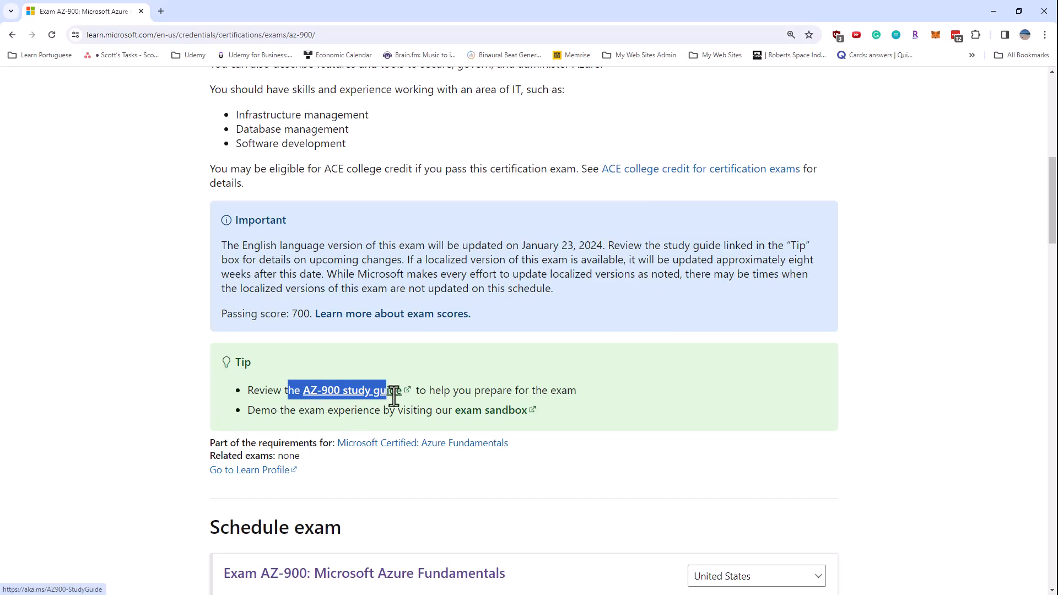
drag(395, 390, 439, 390)
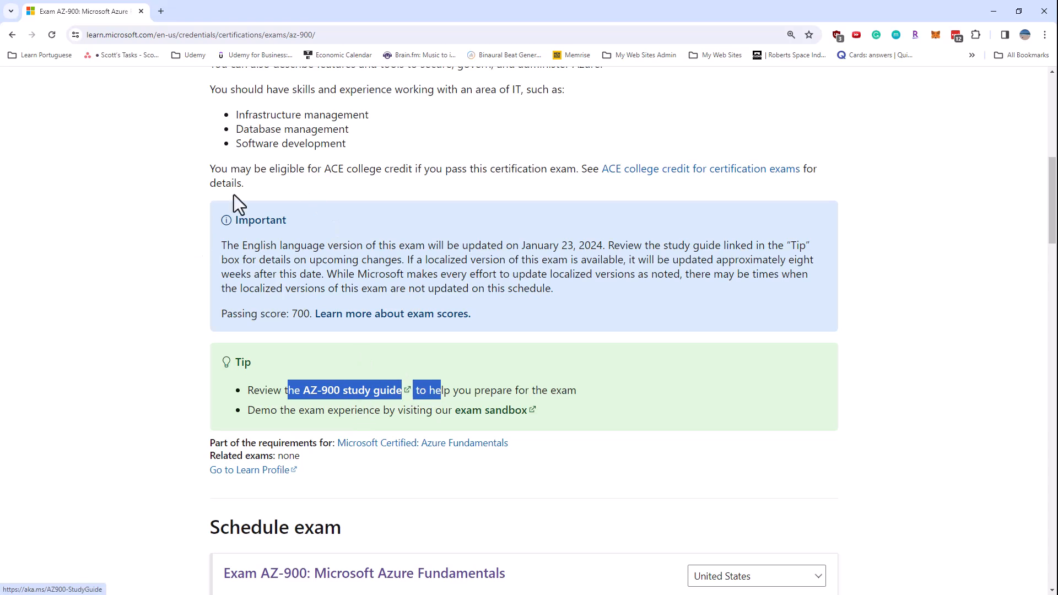
mouse_move(288, 110)
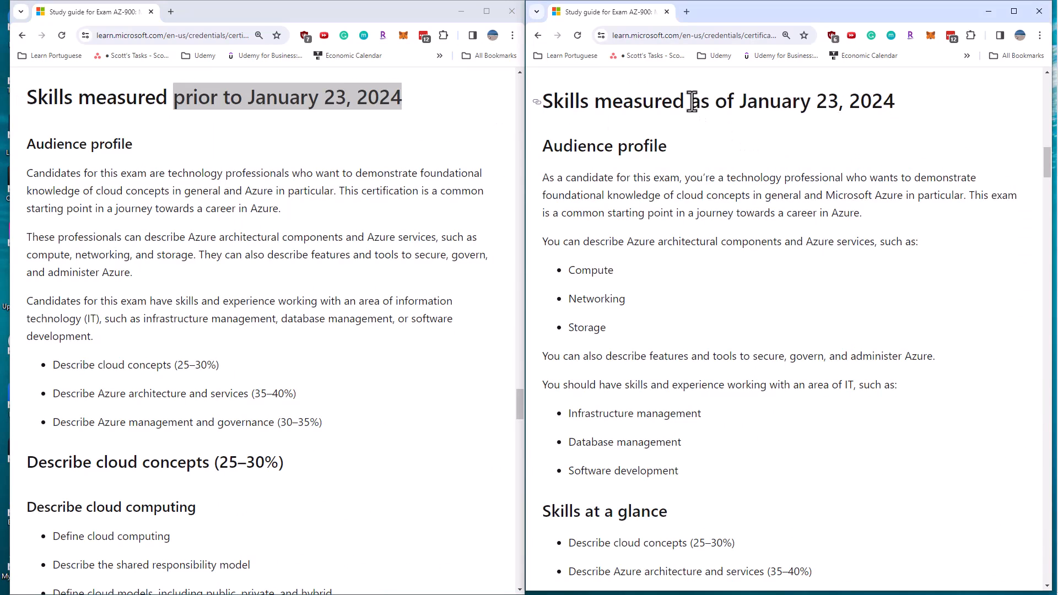
Step: Highlight the January 23, 2024 date in the new skills-measured heading
drag(688, 102, 895, 101)
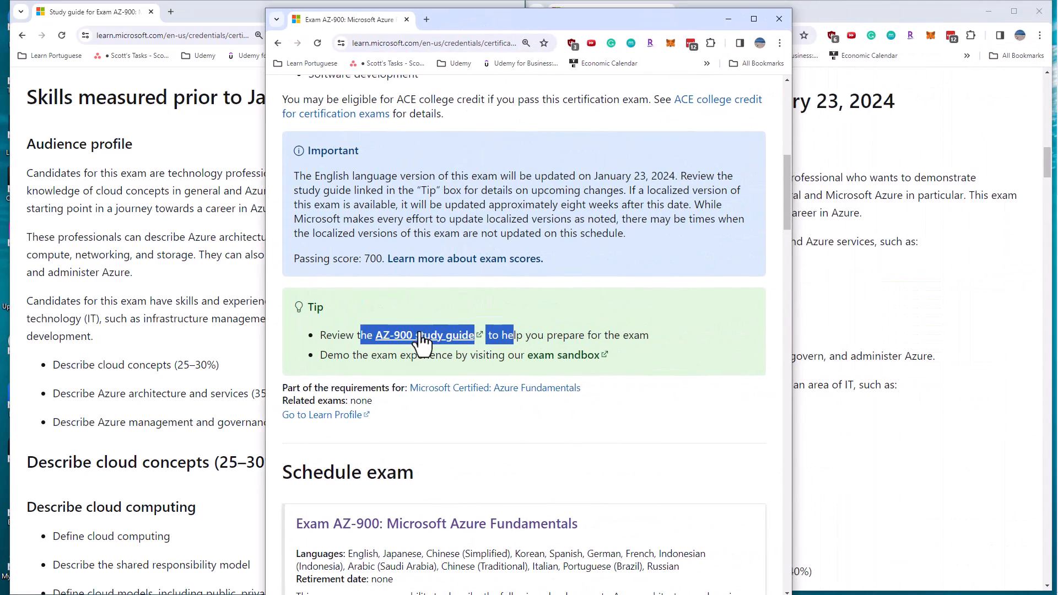
Step: Show the AZ-900 study guide change log and mark the Minor rating for cloud service types
click(423, 335)
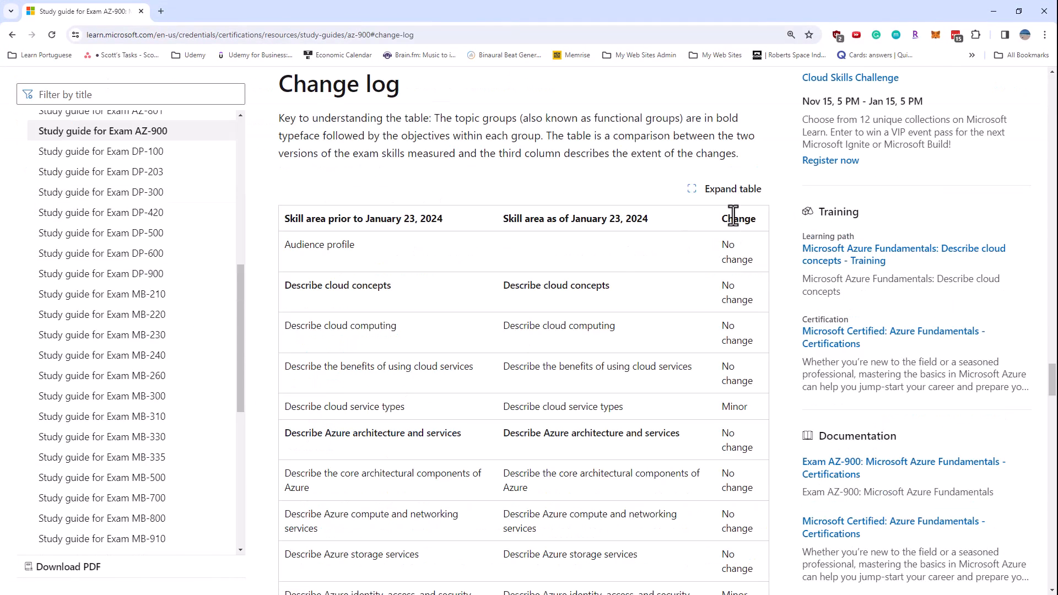
scroll(down, 3)
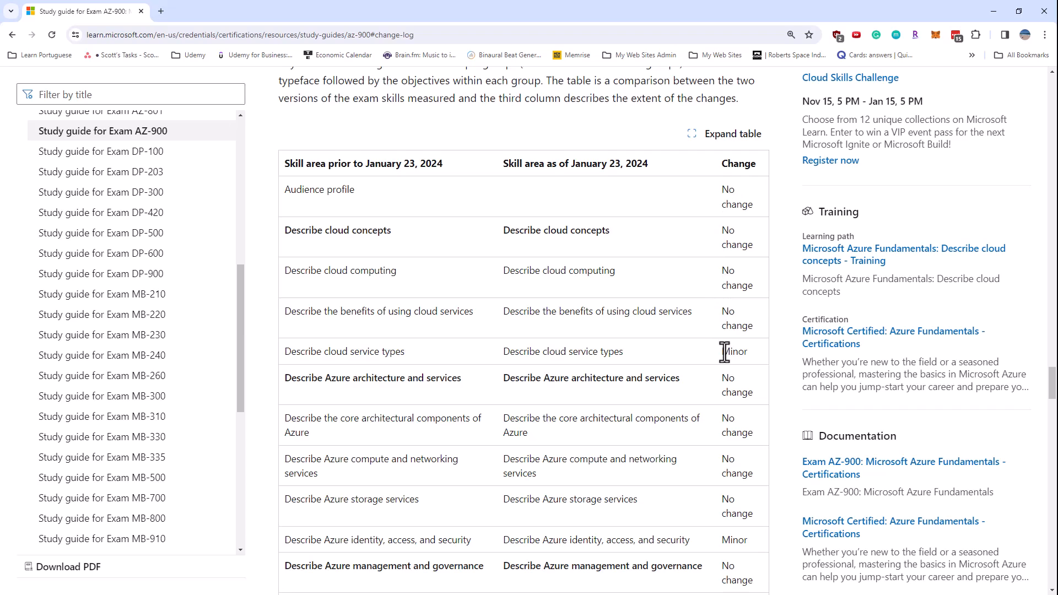
double_click(734, 351)
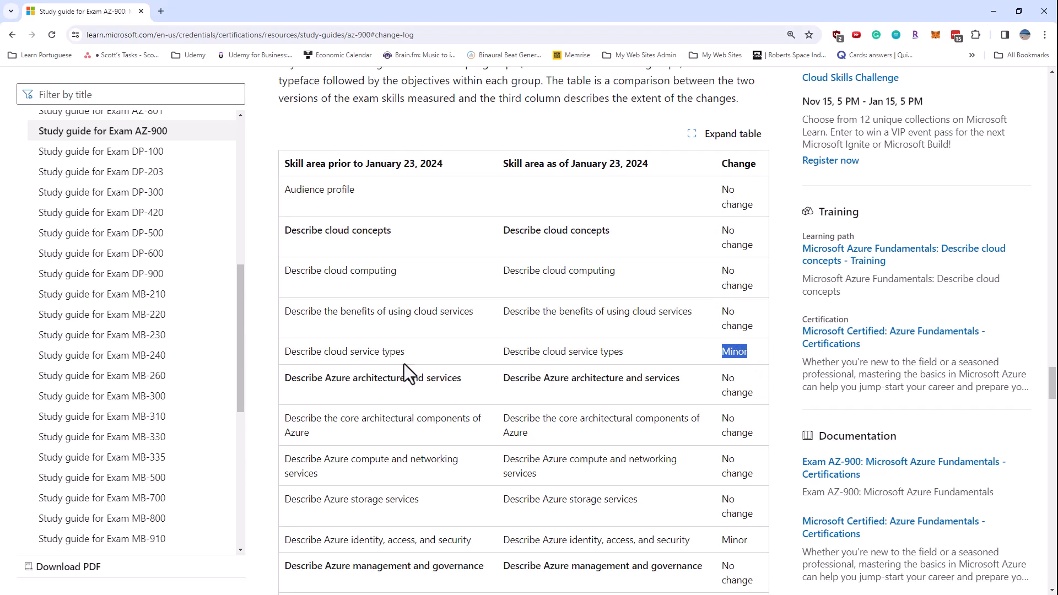
mouse_move(741, 276)
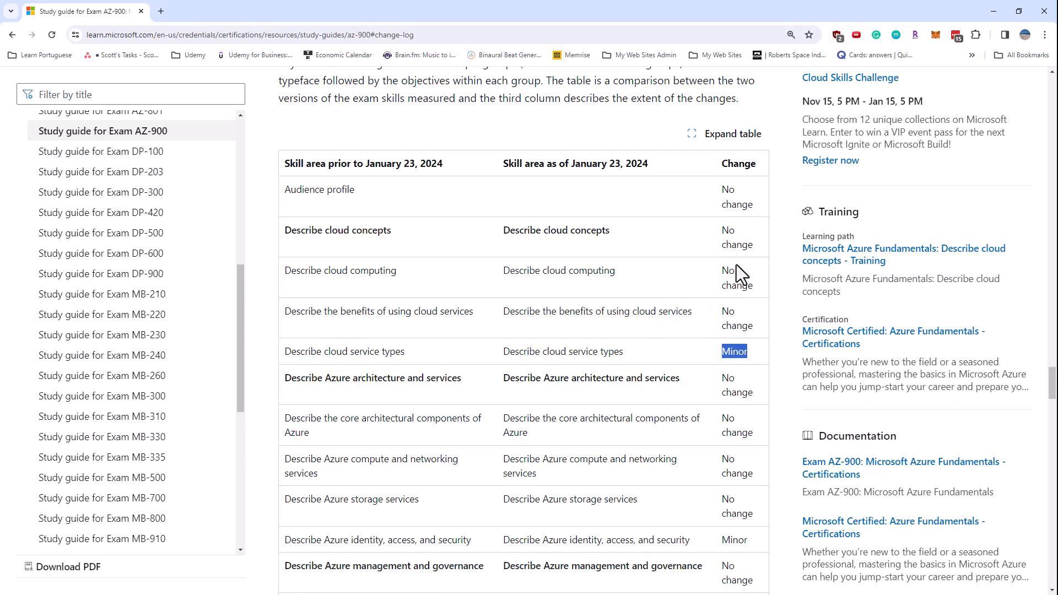
scroll(down, 3)
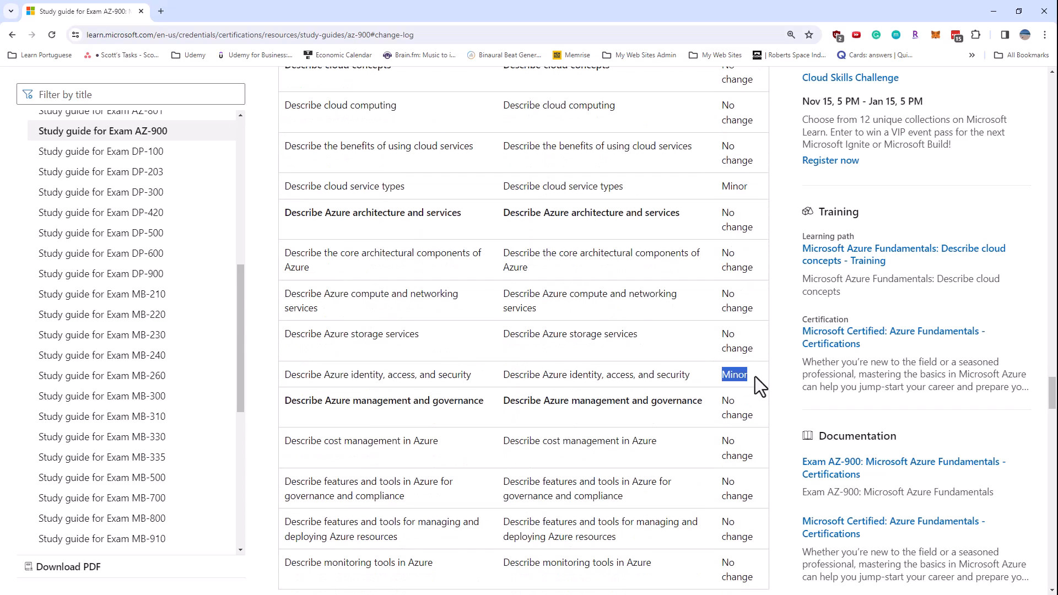
scroll(down, 3)
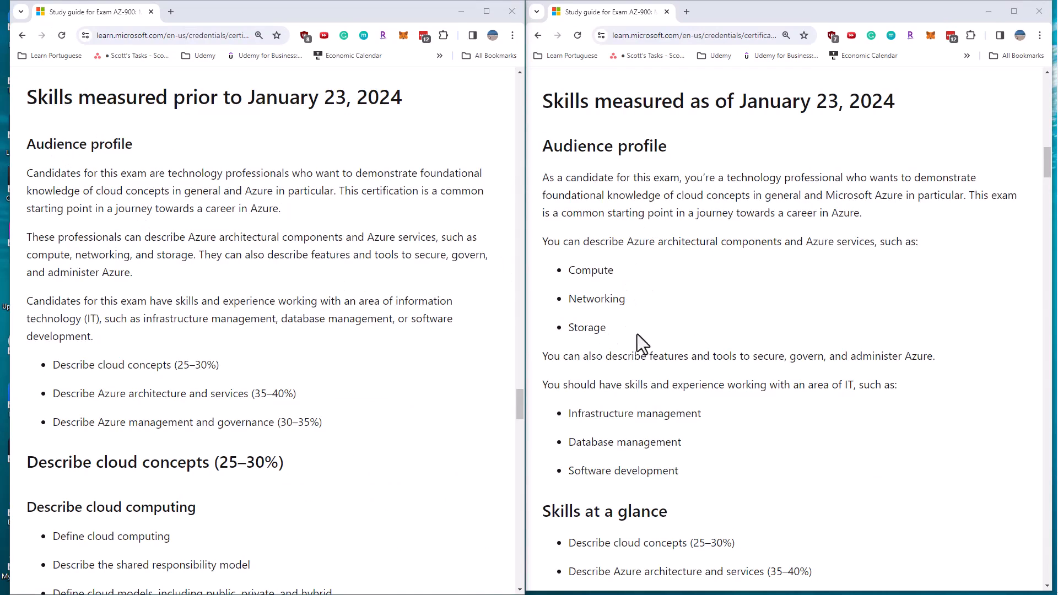
mouse_move(674, 337)
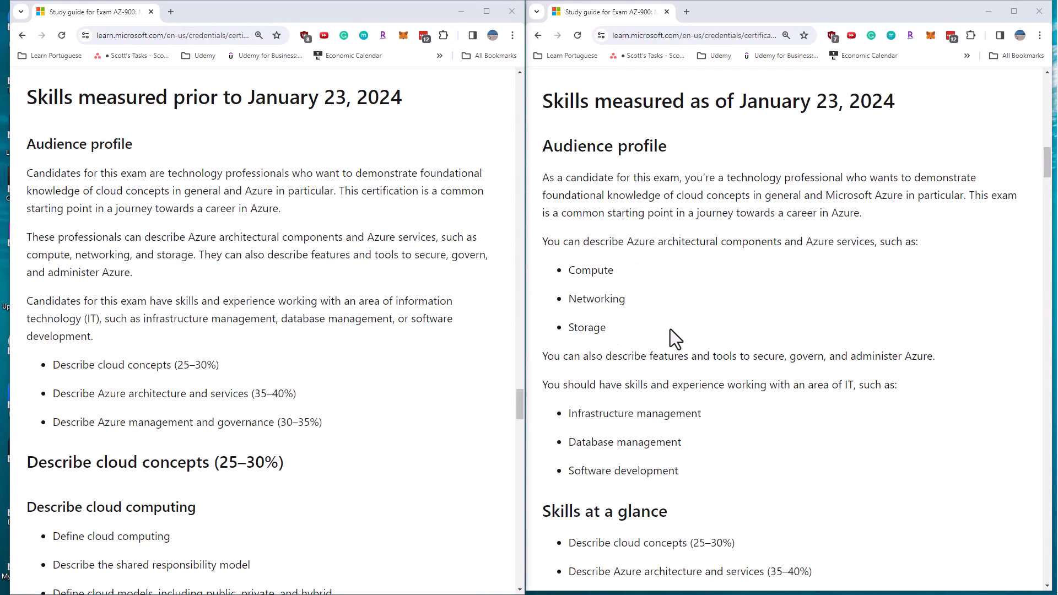
Step: Align the old guide on its 'Describe cloud service types' heading
scroll(down, 3)
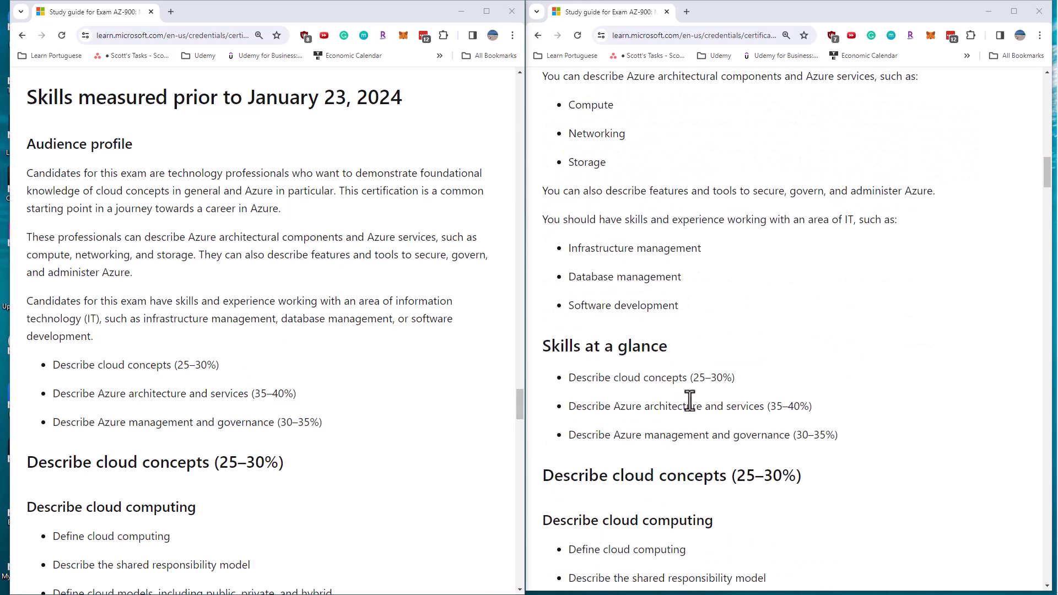
mouse_move(182, 365)
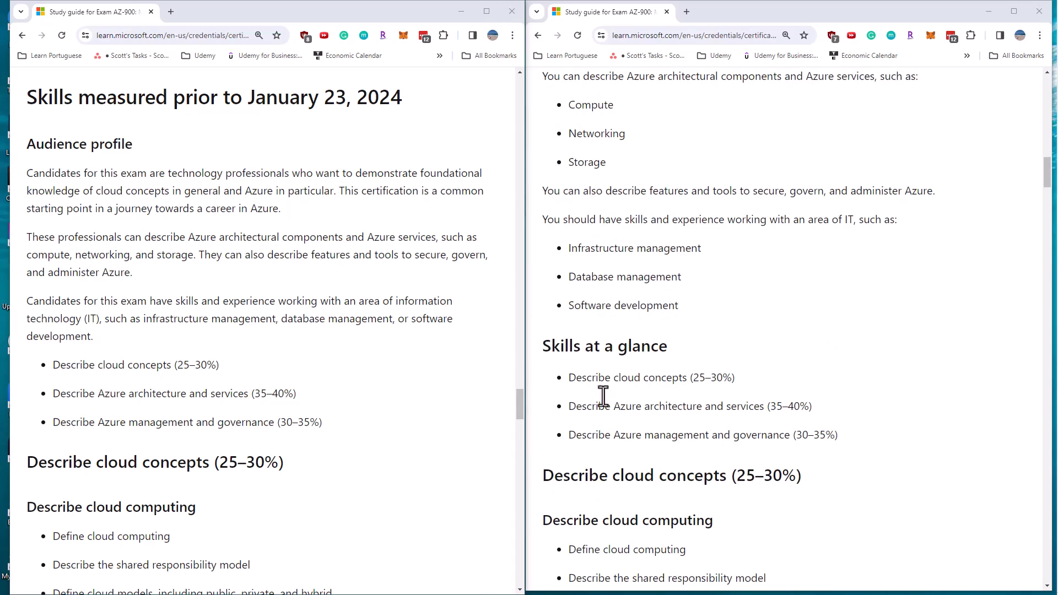
scroll(down, 3)
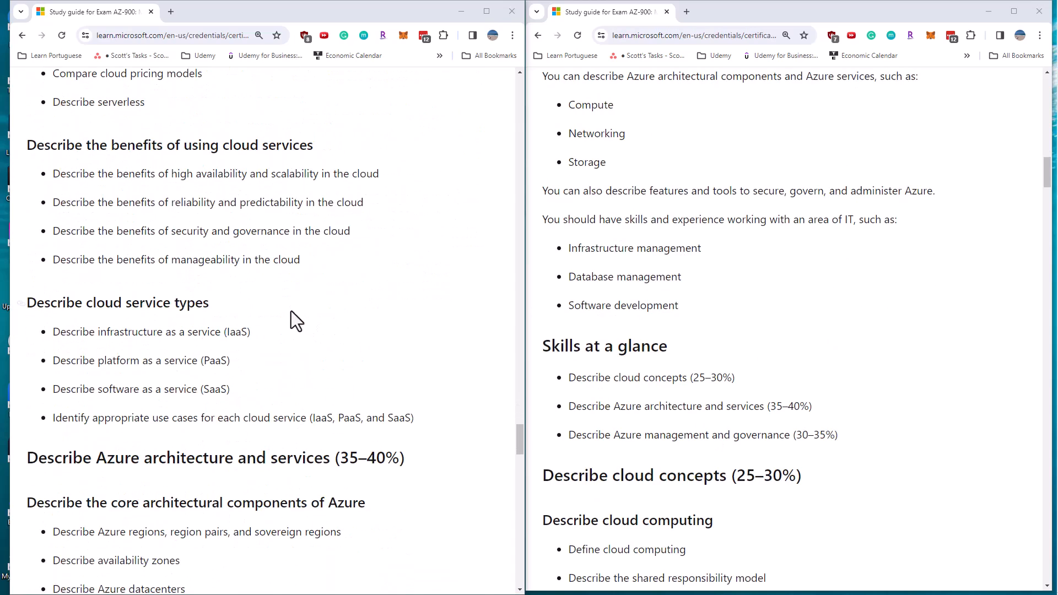
double_click(118, 302)
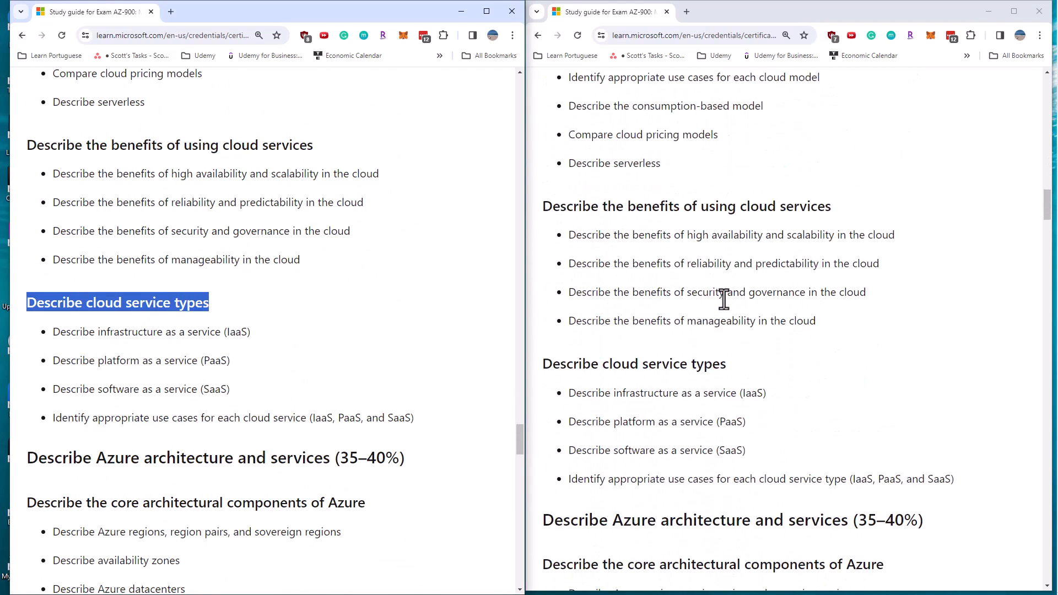
Step: Mark the added word 'type' in the new guide's last cloud service bullet
scroll(down, 3)
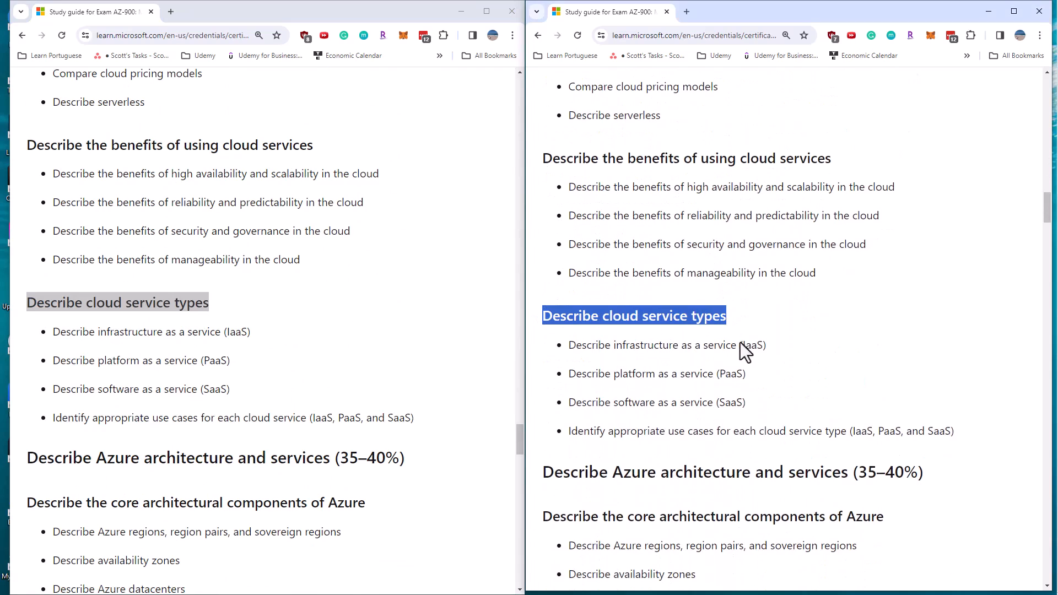
mouse_move(438, 439)
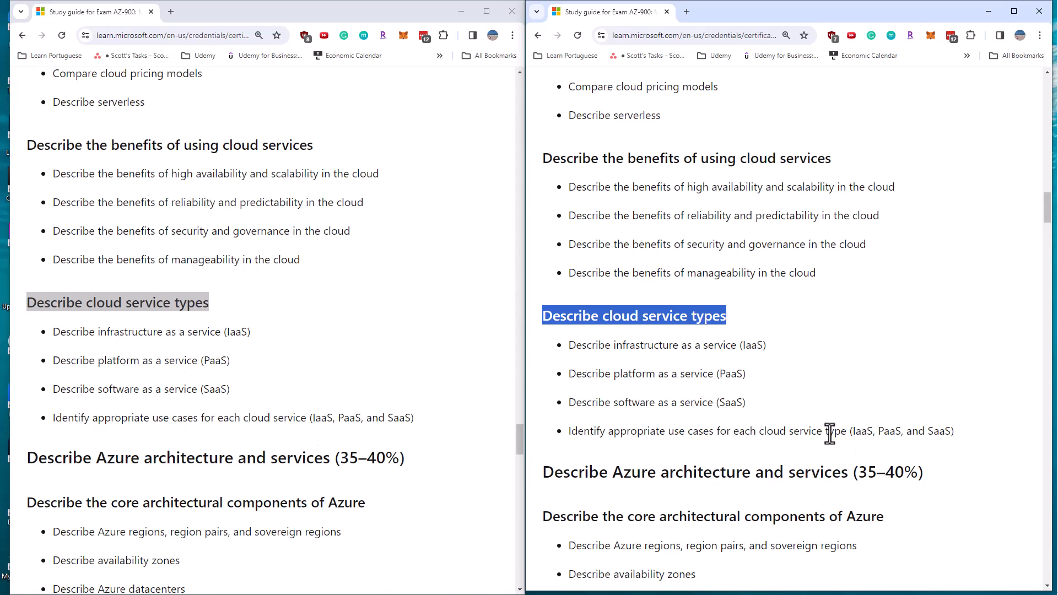
double_click(835, 431)
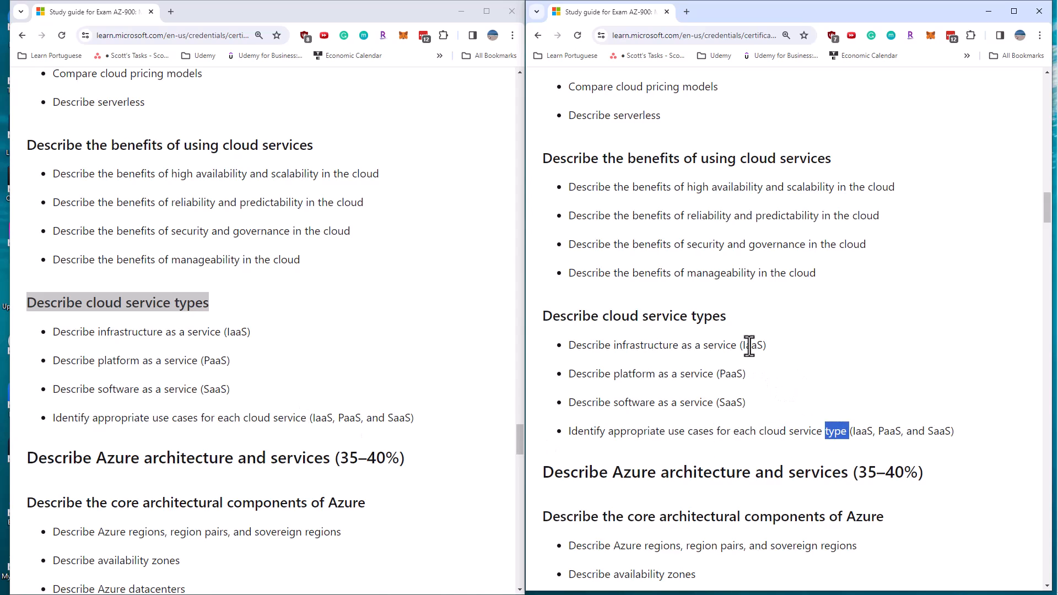
scroll(down, 3)
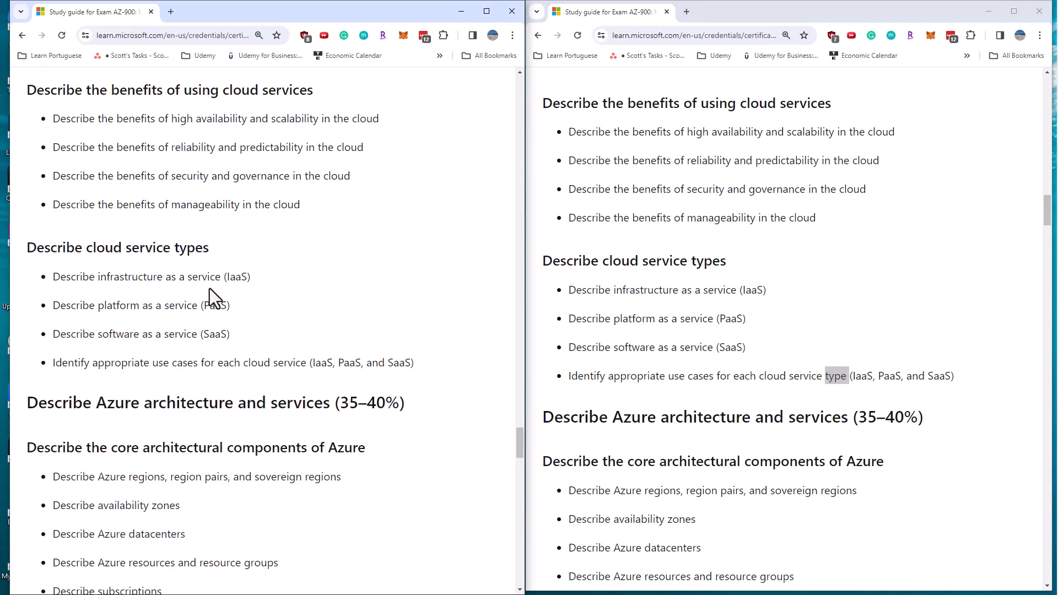
Step: Align both guides on 'Describe Azure identity, access, and security', marking the old heading
scroll(down, 3)
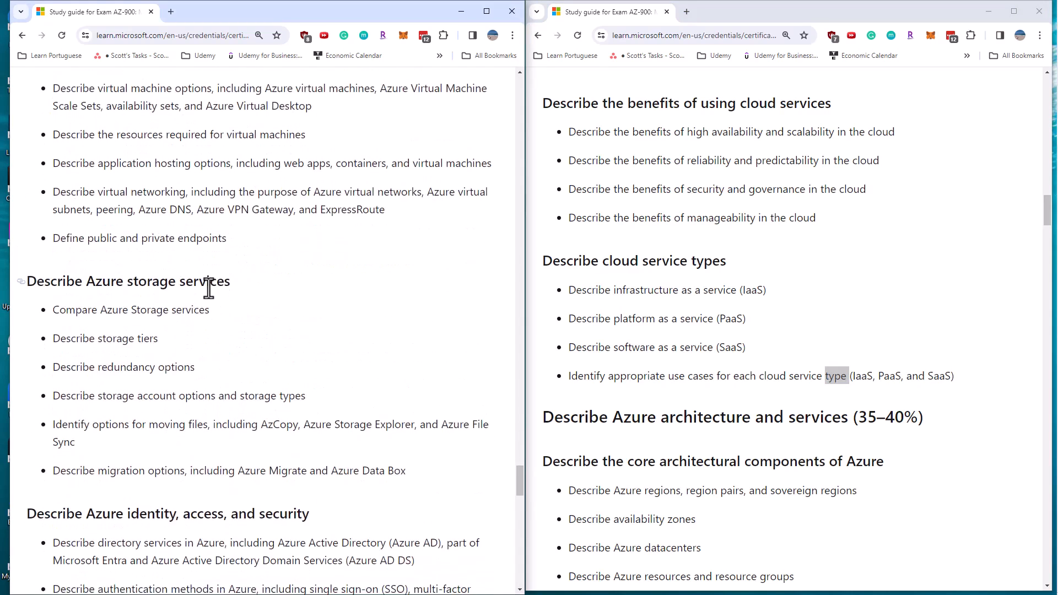
scroll(down, 3)
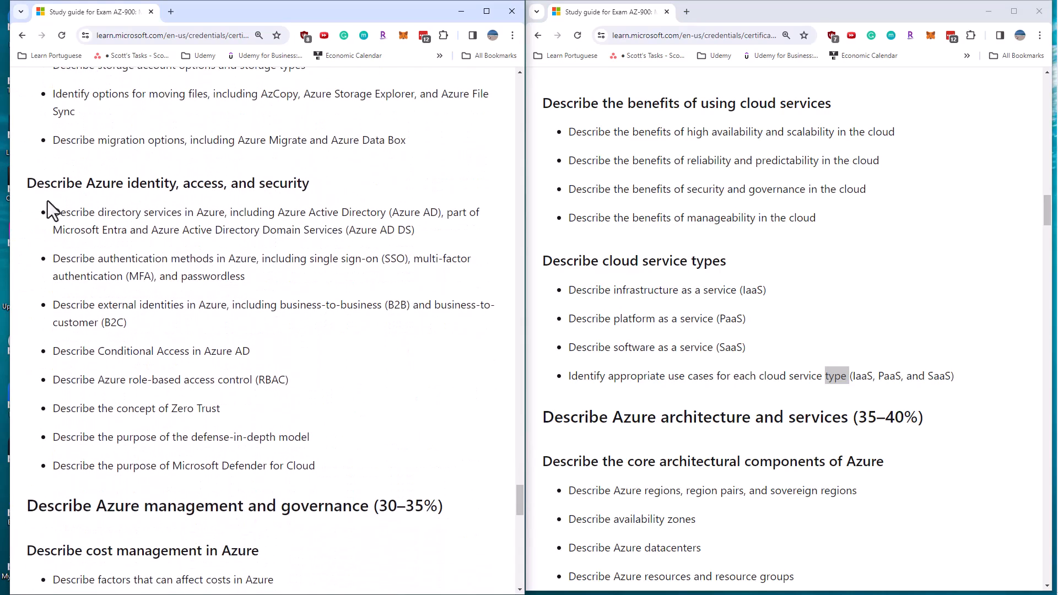
double_click(168, 183)
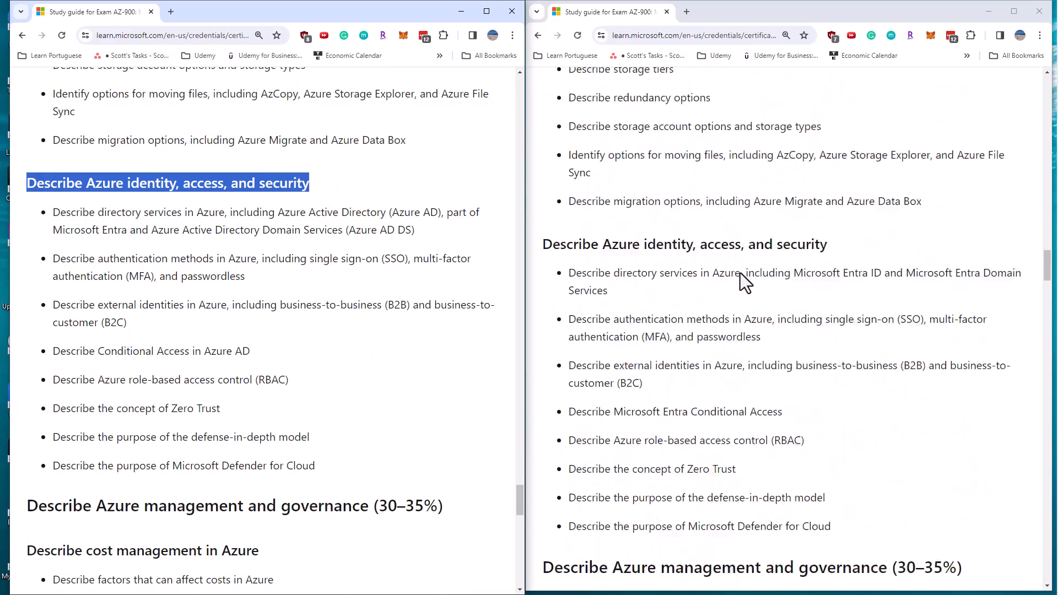
scroll(down, 3)
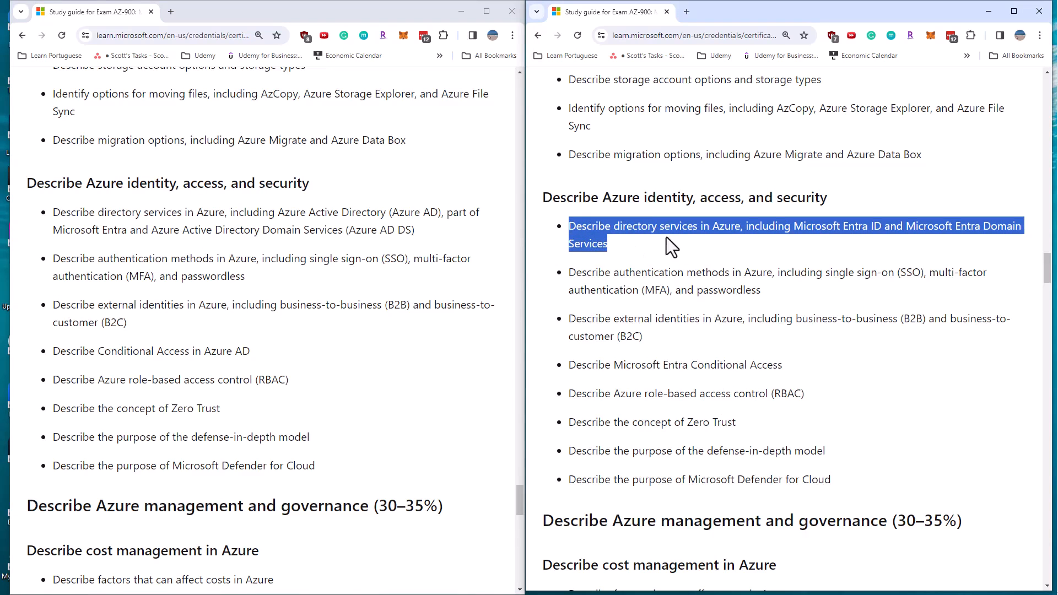
mouse_move(245, 217)
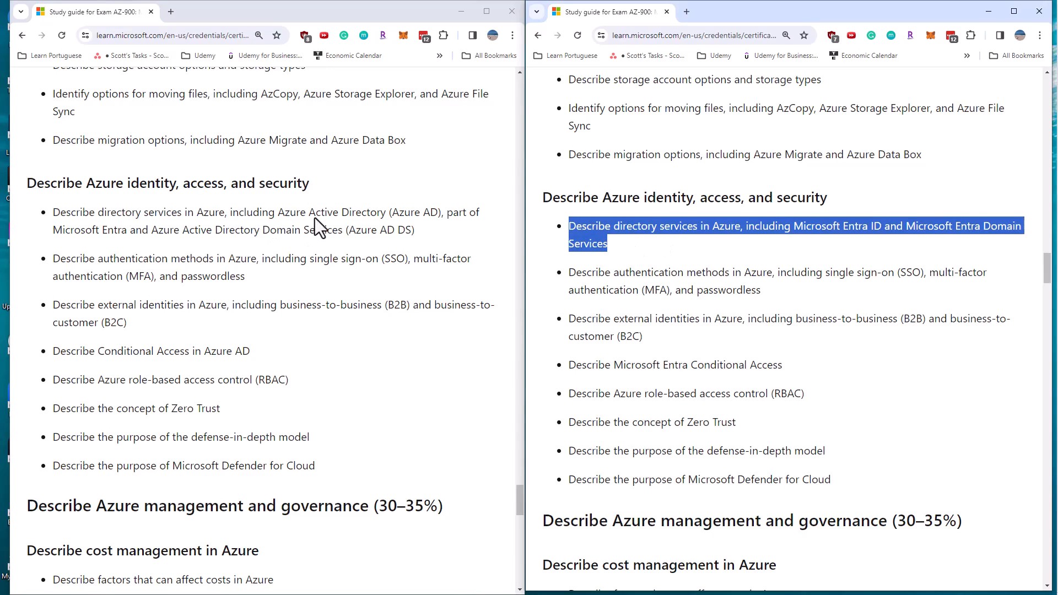
Step: Mark 'Azure Active Directory (Azure AD), part of Microsoft Entra' against the new 'Microsoft Entra ID'
drag(278, 212, 438, 212)
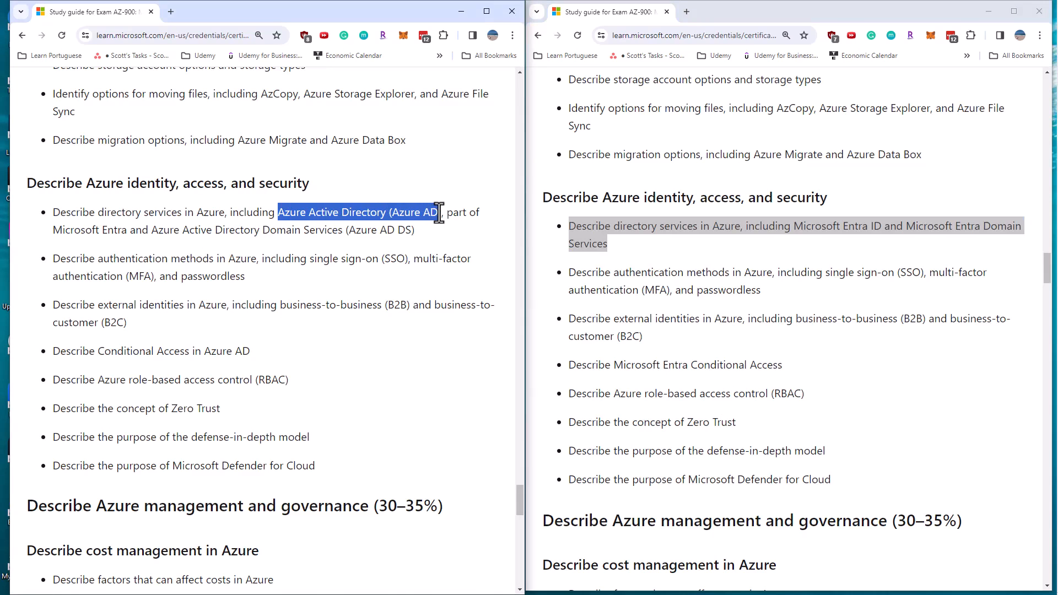
drag(439, 212, 128, 230)
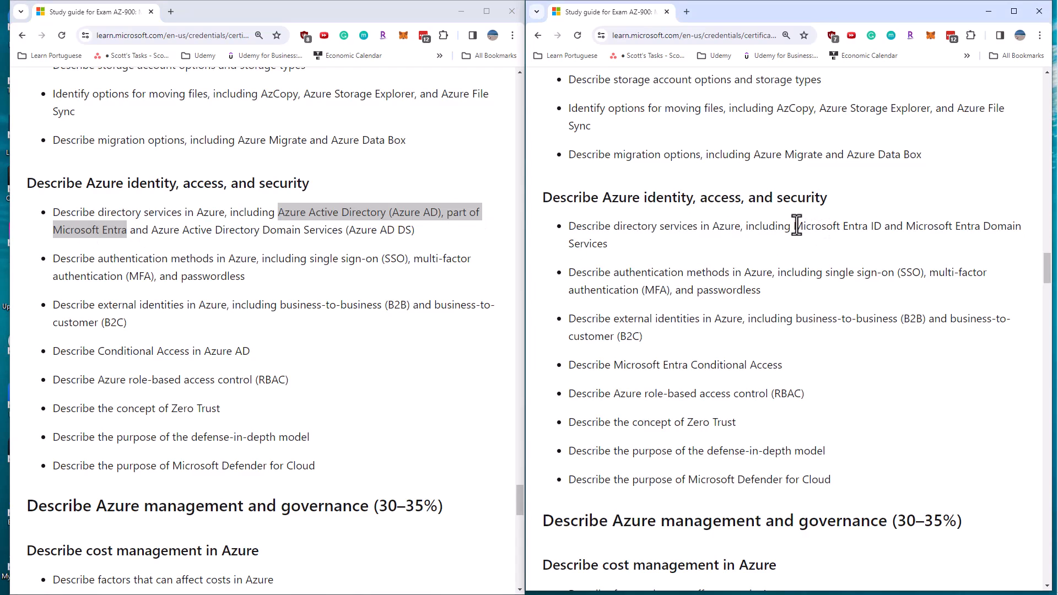
double_click(836, 226)
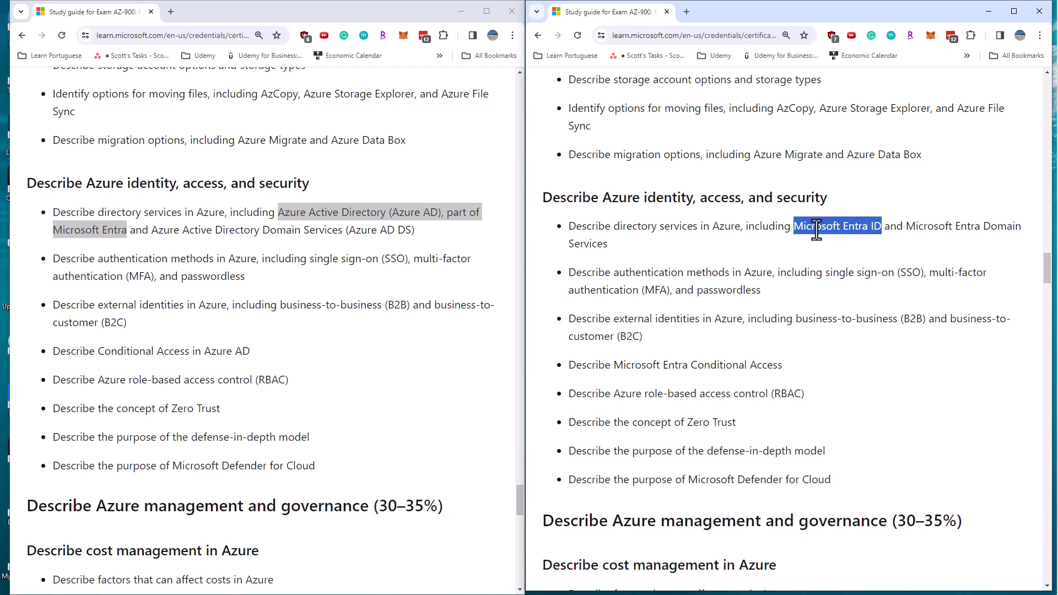
mouse_move(260, 209)
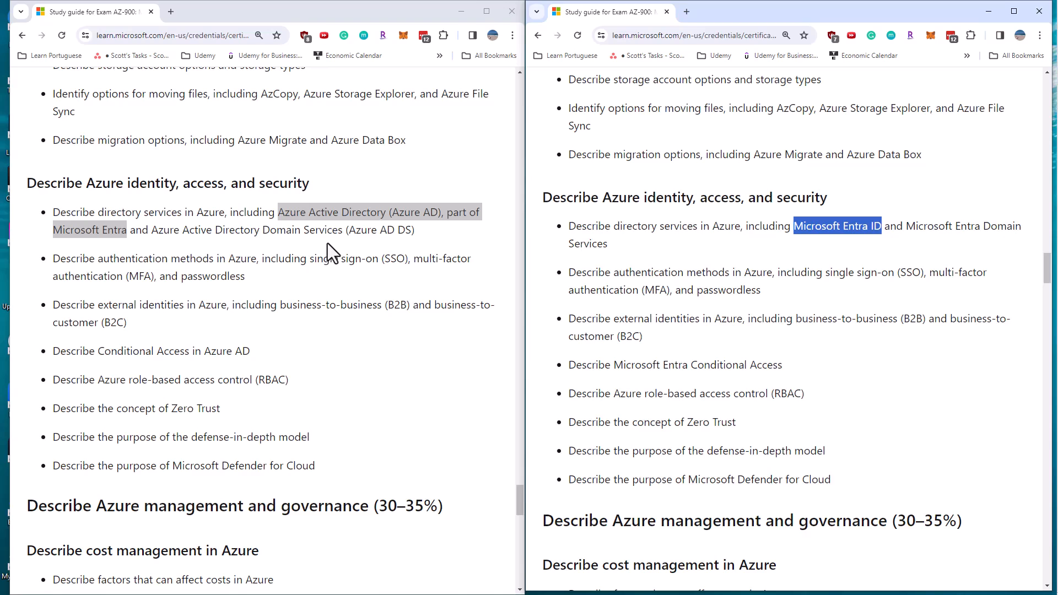
mouse_move(347, 255)
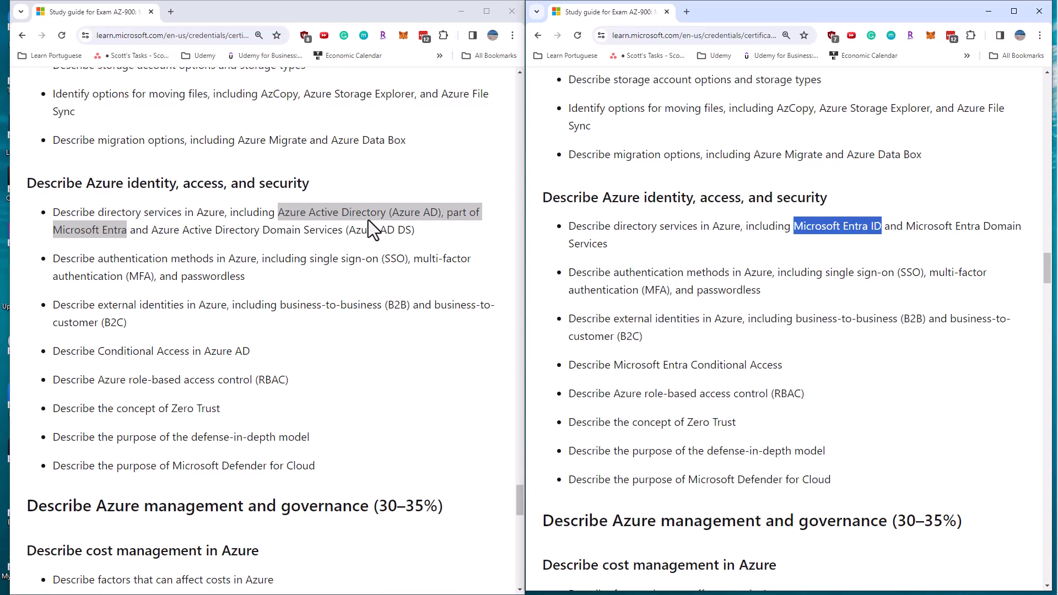
mouse_move(162, 234)
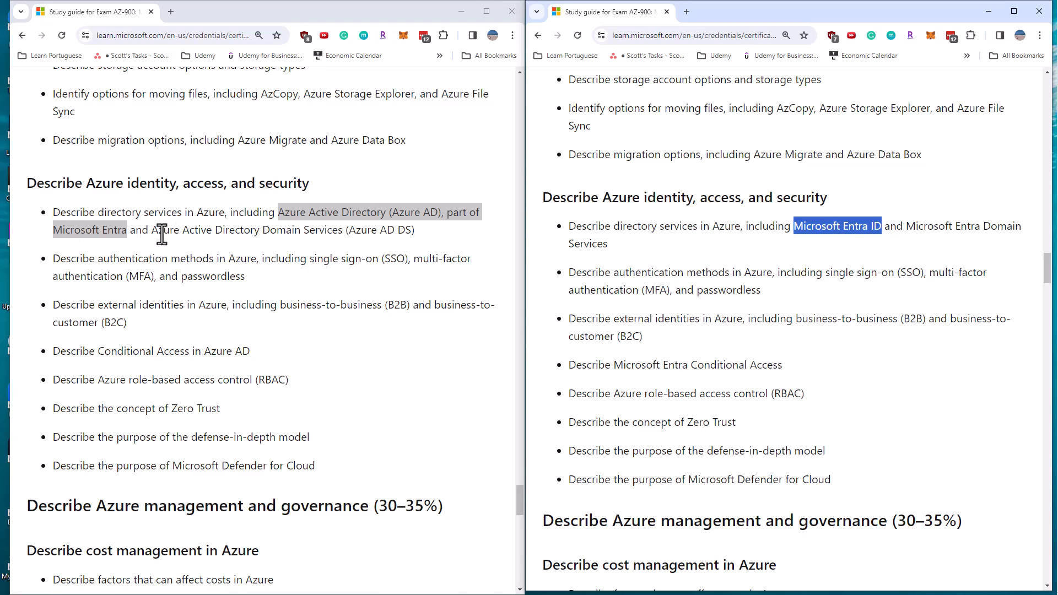
mouse_move(849, 255)
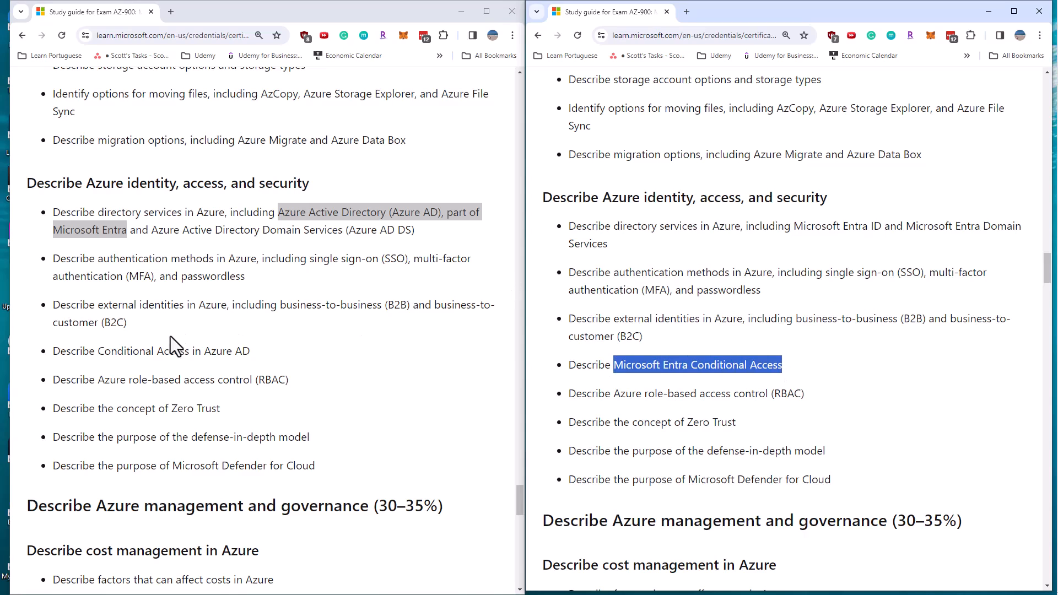
mouse_move(533, 411)
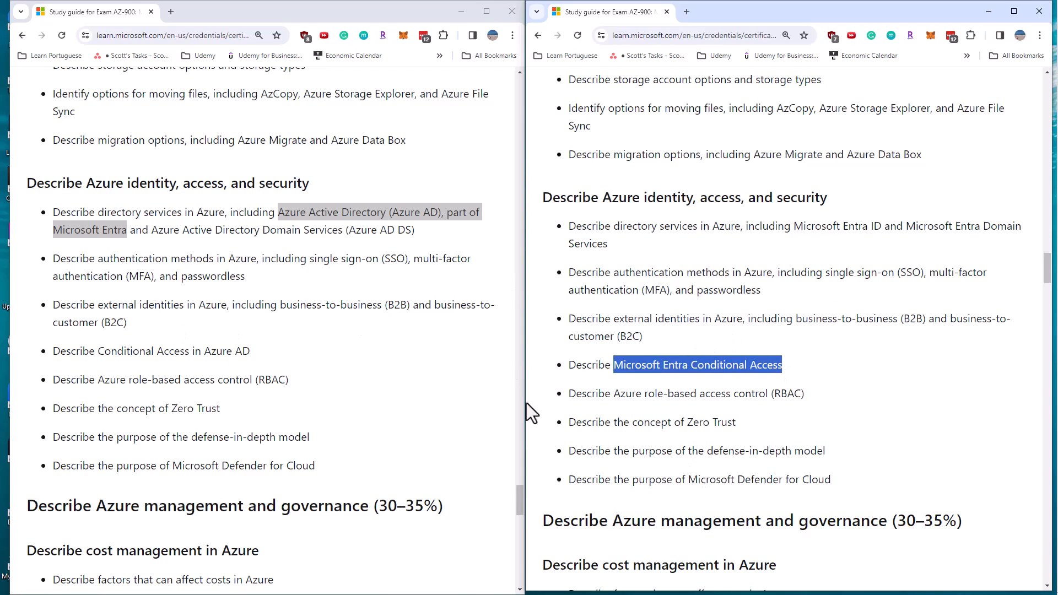
mouse_move(254, 416)
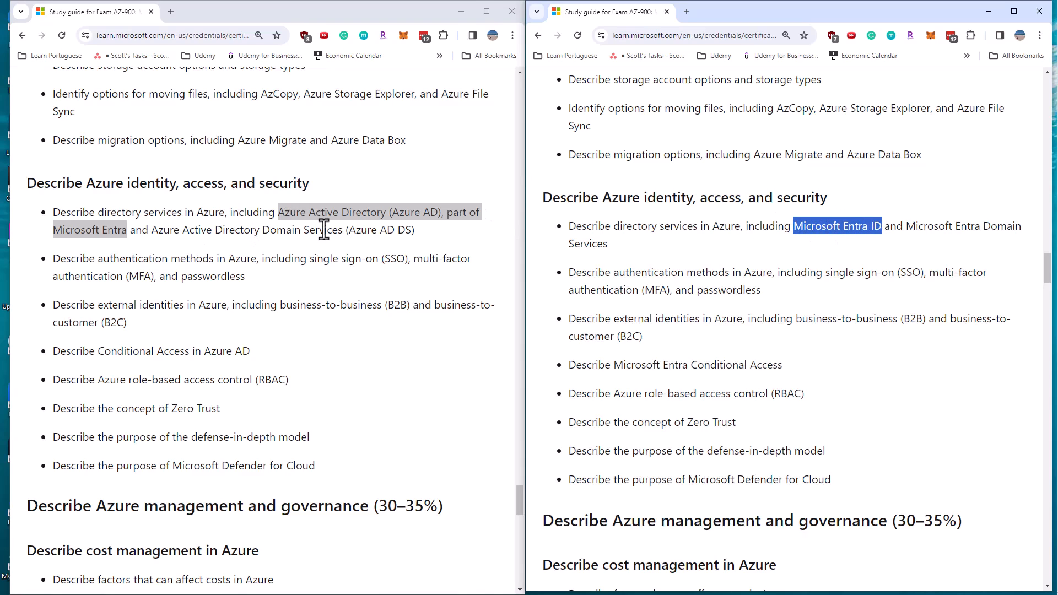
mouse_move(366, 306)
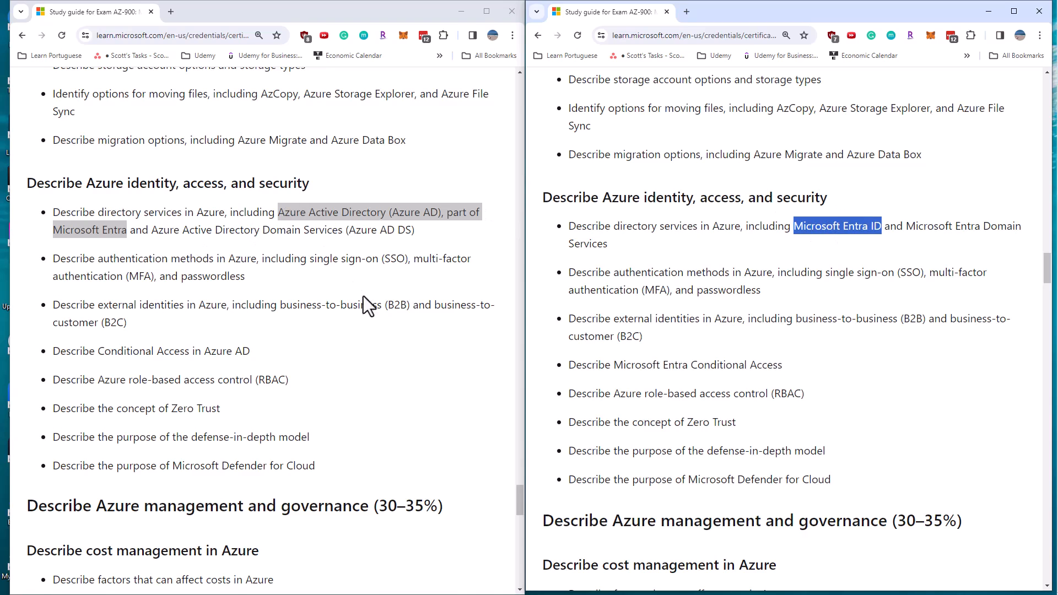
mouse_move(366, 309)
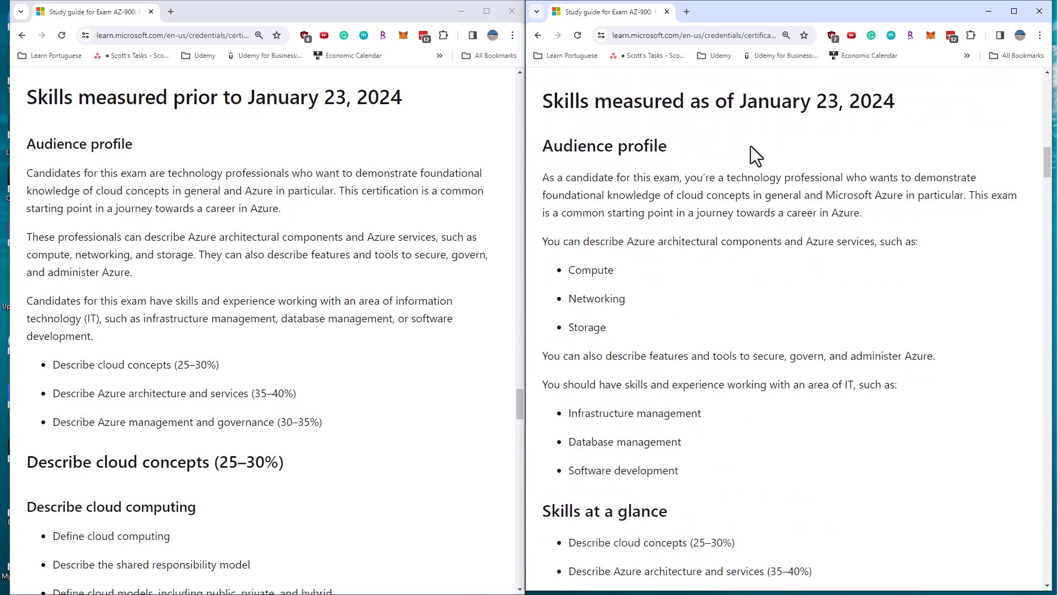
mouse_move(362, 234)
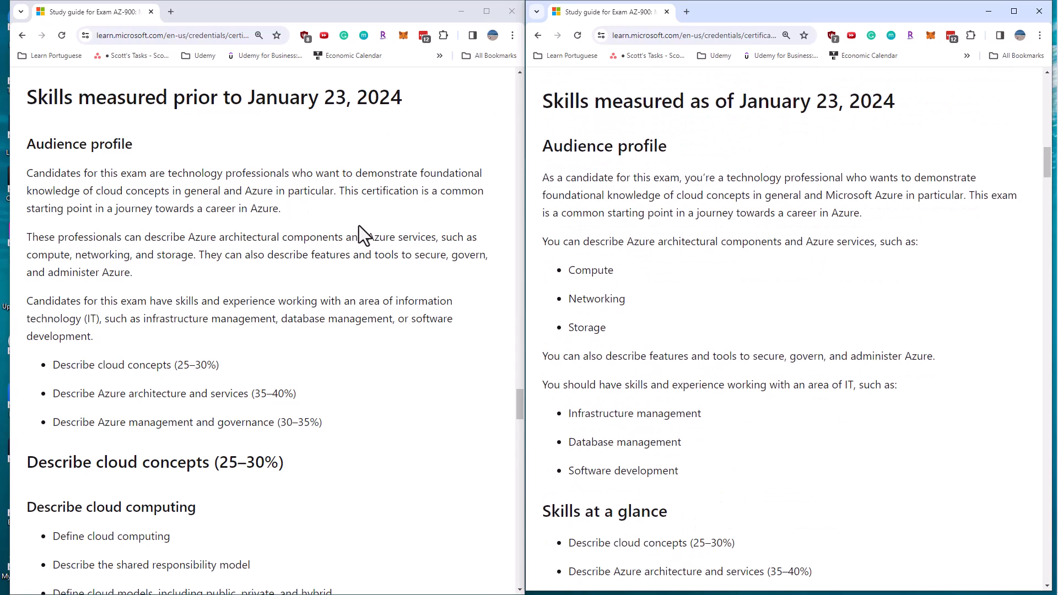
mouse_move(668, 228)
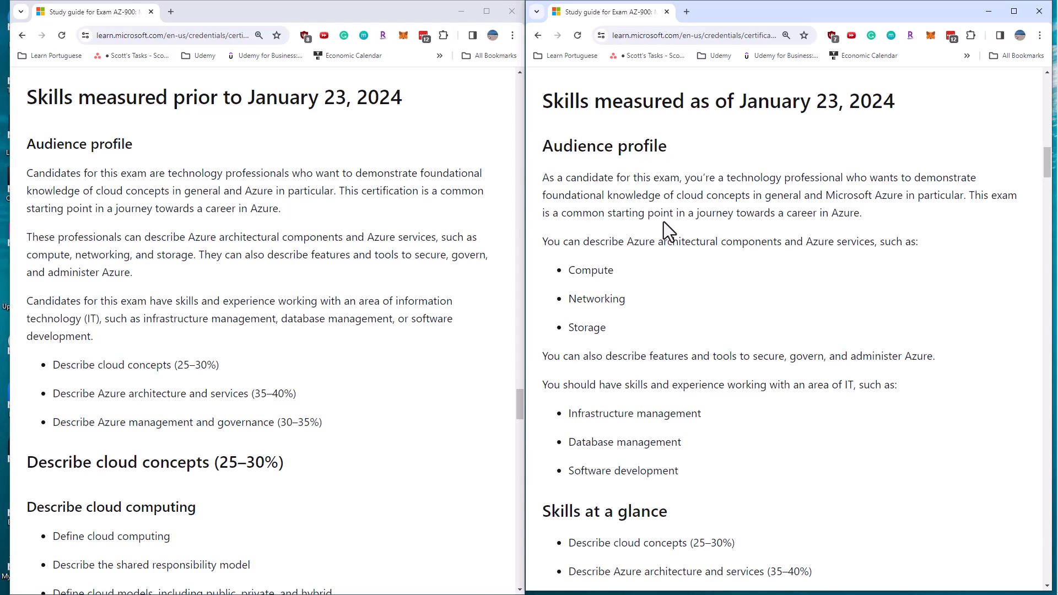
Step: Scroll the new guide's audience profile through compute, networking, and storage to Skills at a glance
scroll(down, 3)
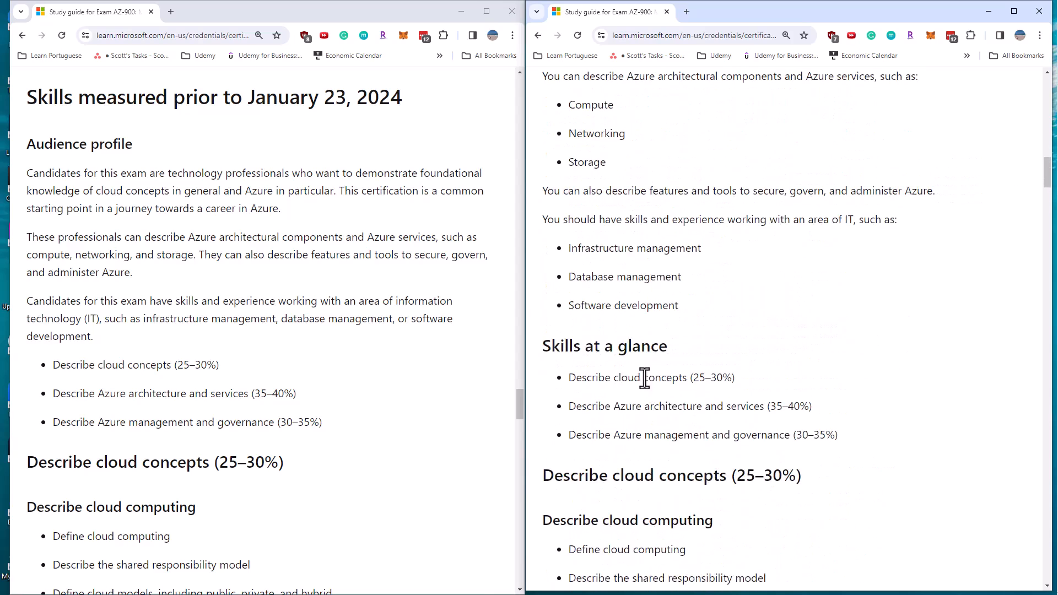
scroll(down, 3)
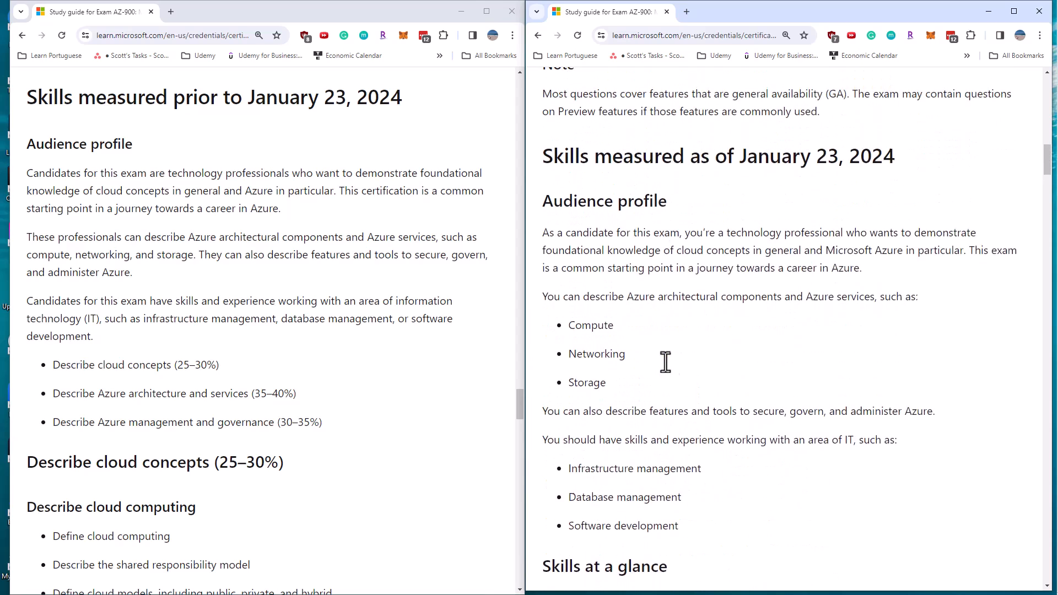
scroll(down, 3)
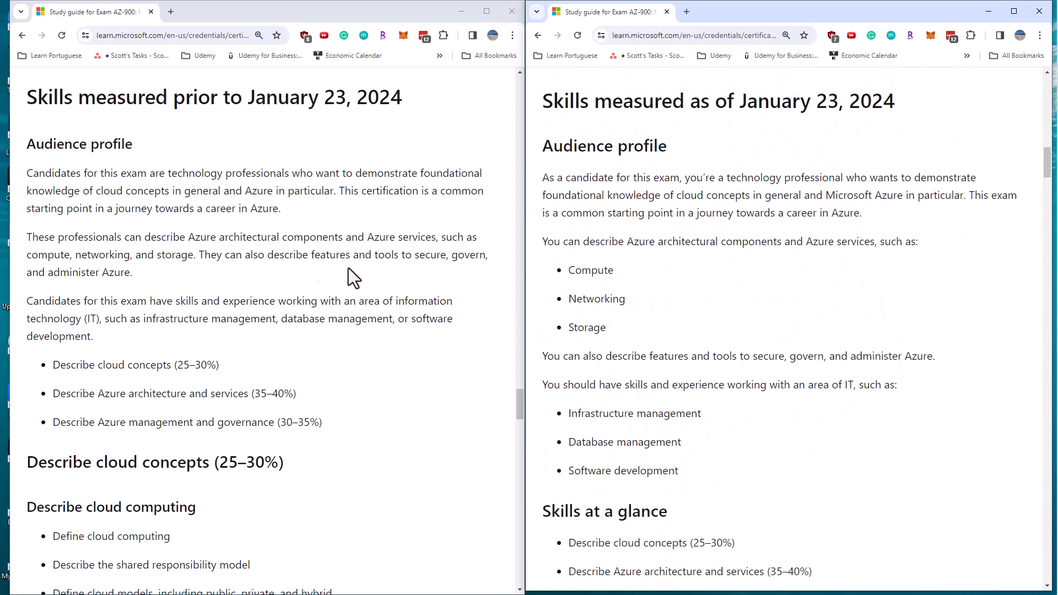